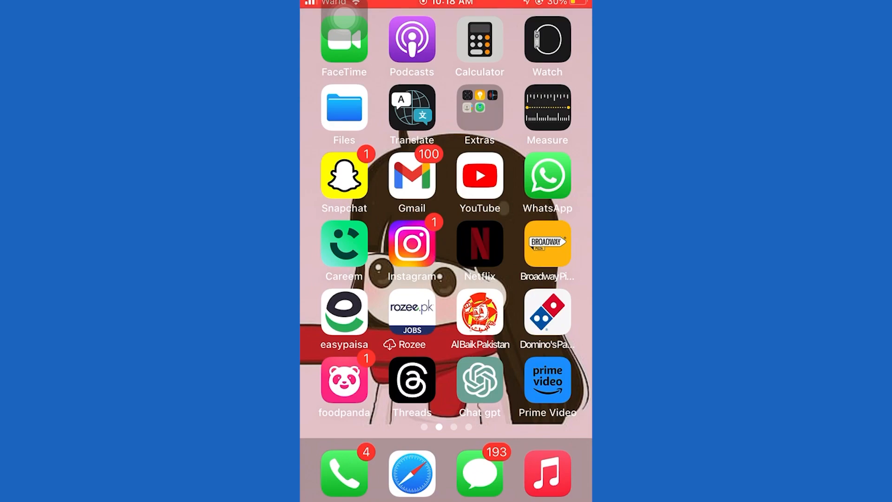
Step: Launch Netflix and put the Who's Watching? profile list into Edit mode
{"action": "left_click", "coordinate": [479, 244]}
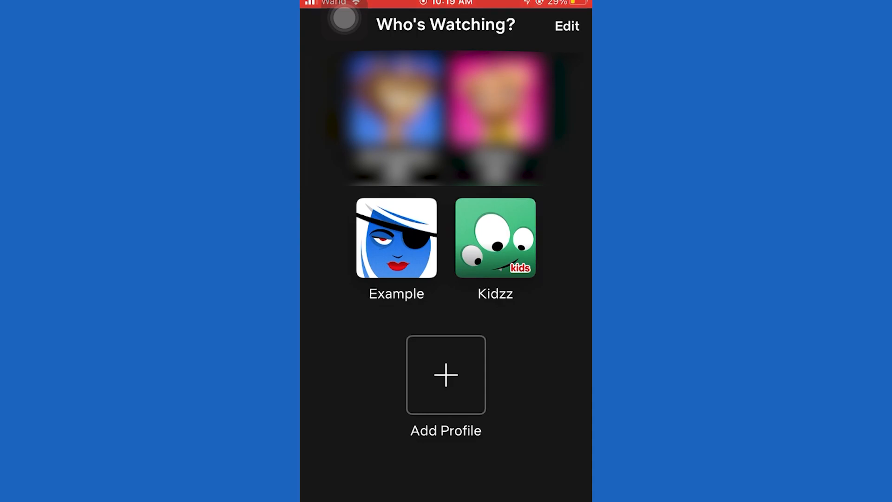
{"action": "left_click", "coordinate": [567, 26]}
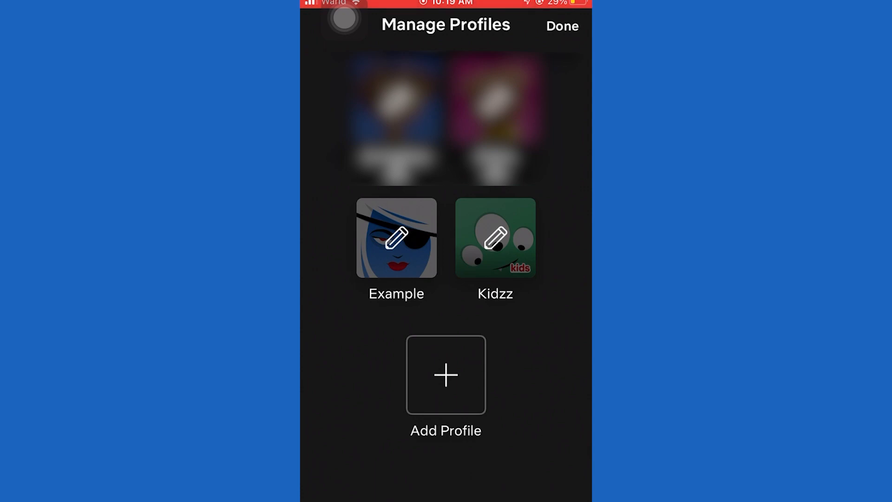
Step: Delete the Kidzz profile from its settings and confirm the deletion
{"action": "left_click", "coordinate": [495, 238]}
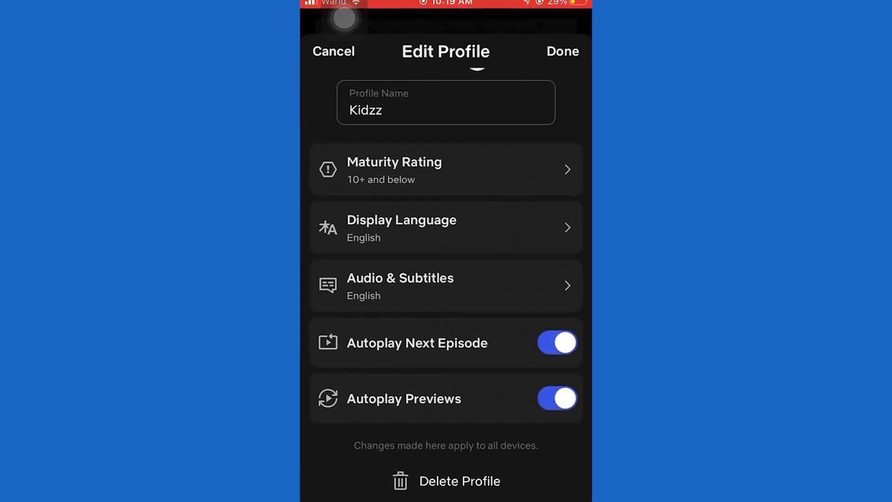
{"action": "left_click", "coordinate": [446, 481]}
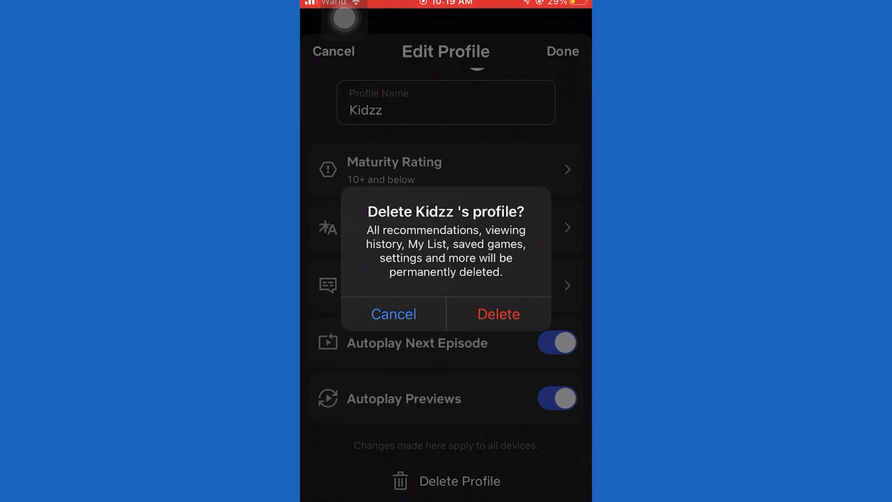
{"action": "left_click", "coordinate": [497, 314]}
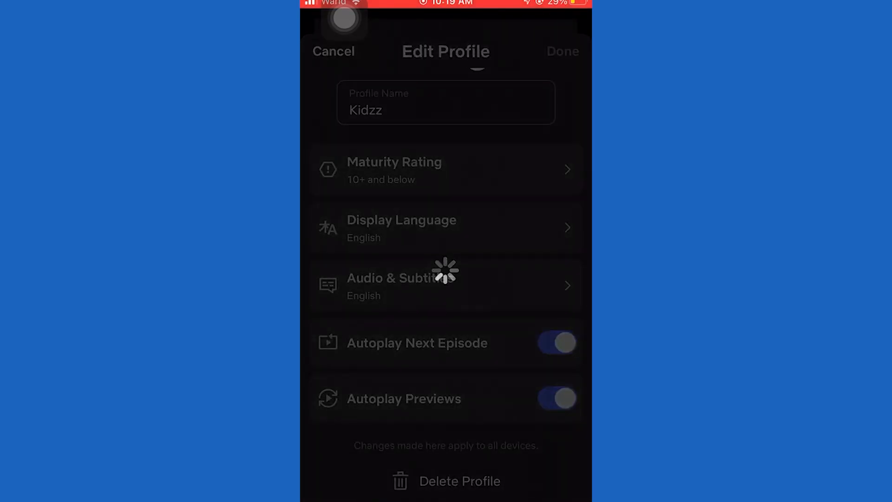